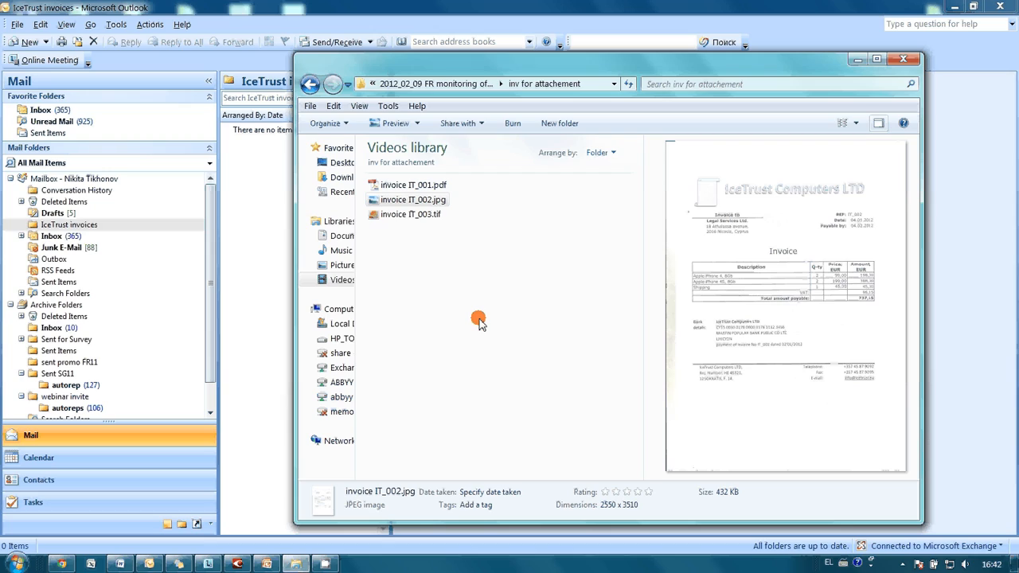
mouse_move(551, 309)
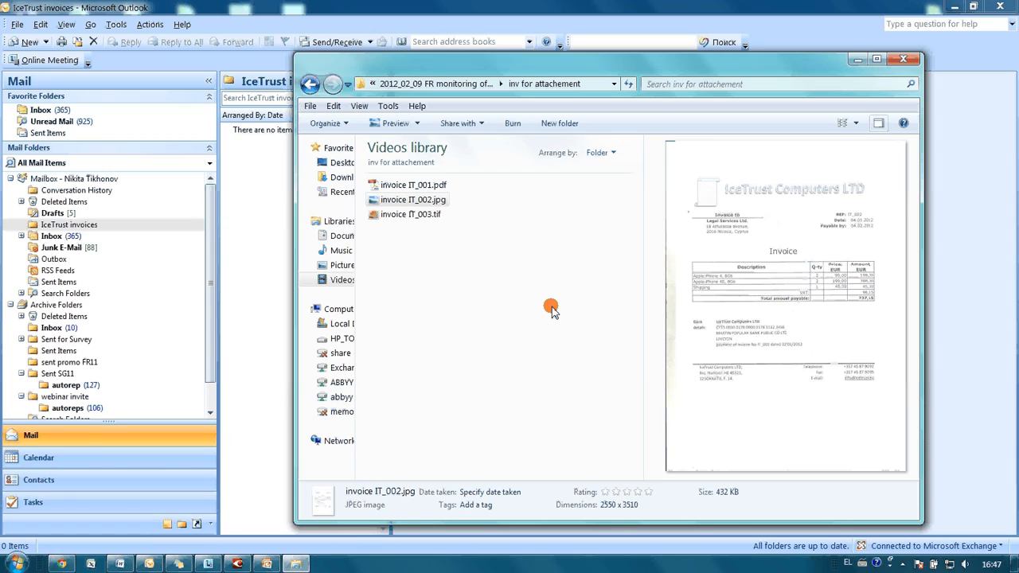
mouse_move(157, 231)
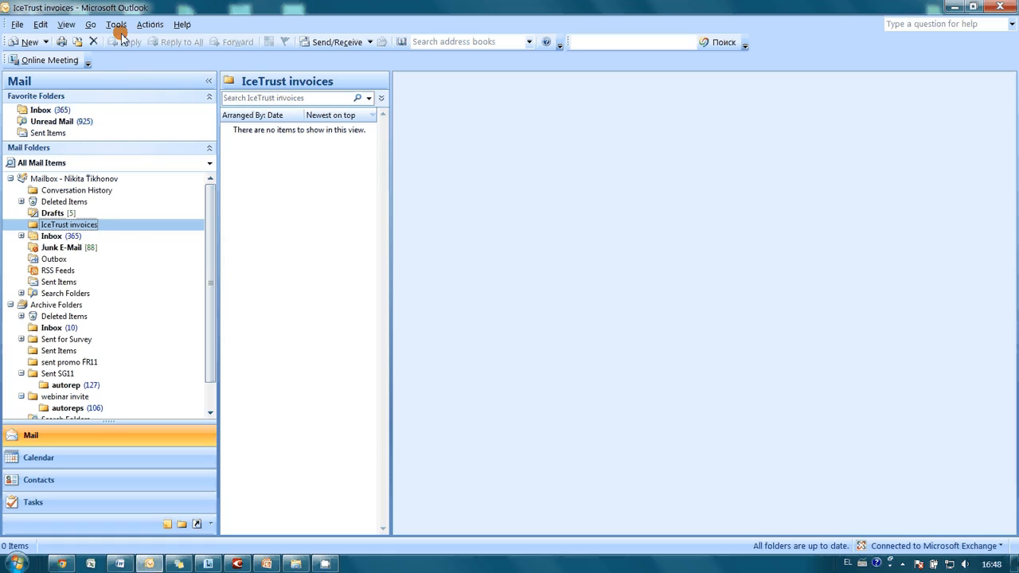
click(115, 24)
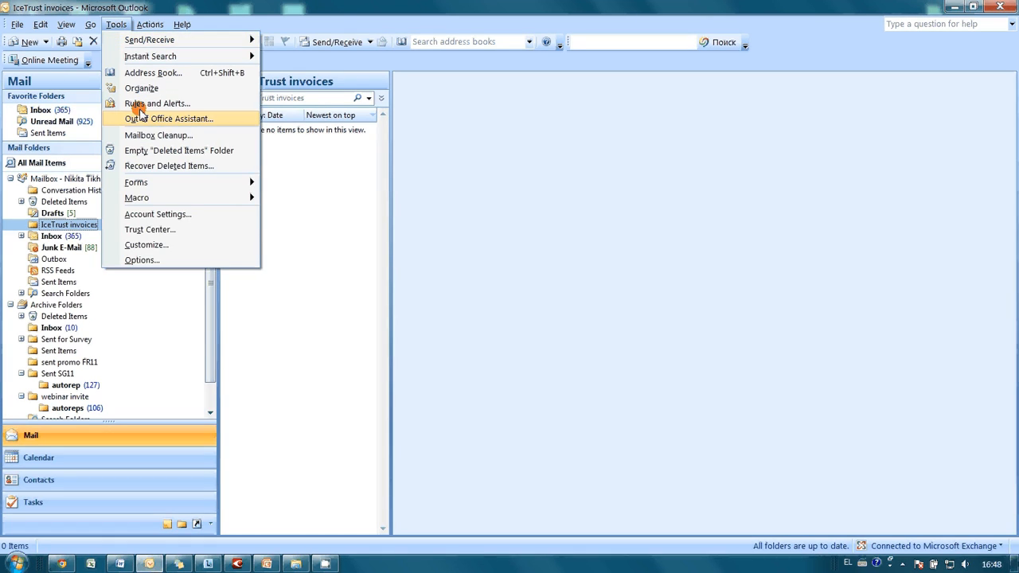
click(158, 104)
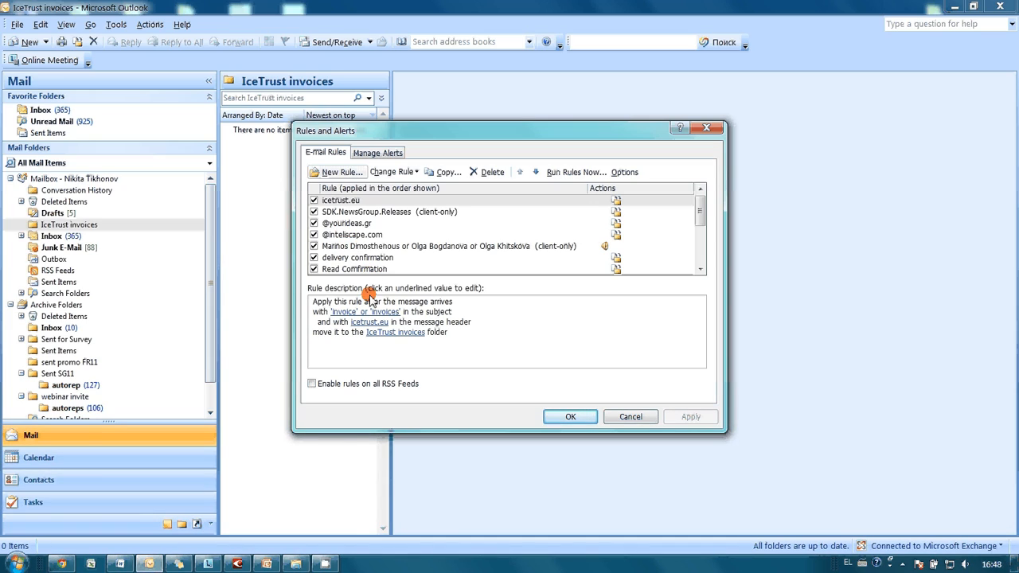
mouse_move(443, 310)
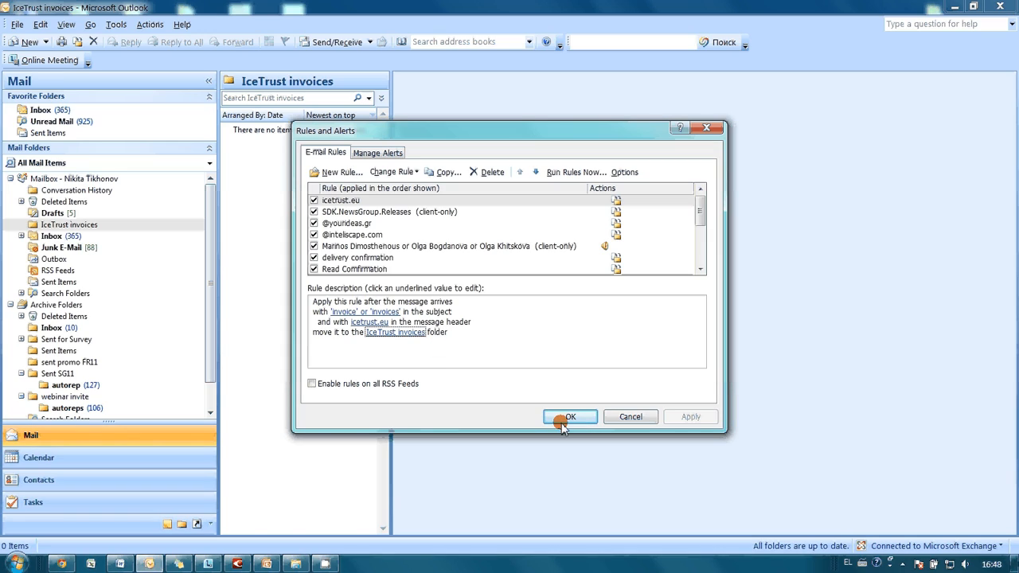
click(570, 417)
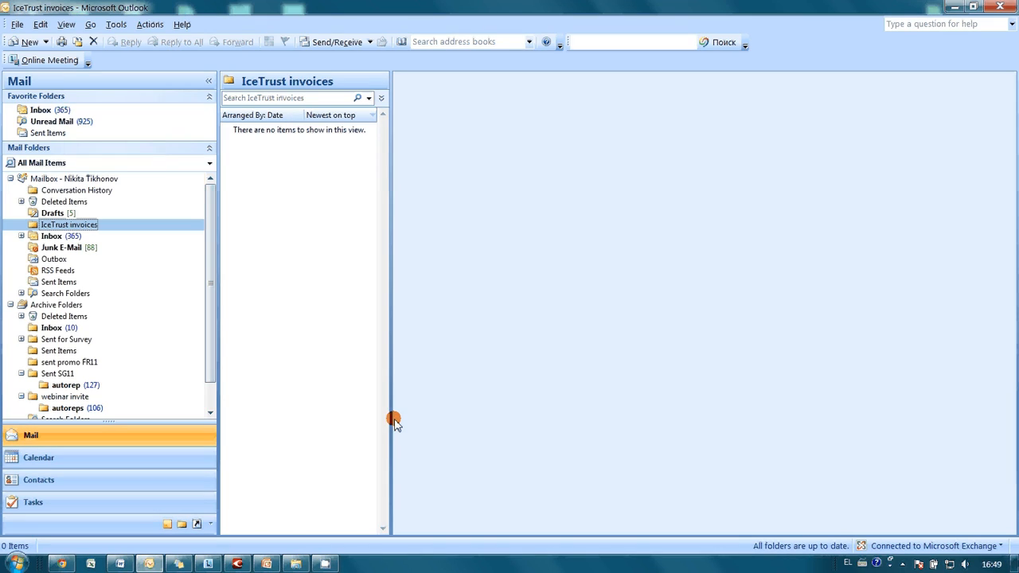
Create a new Hot Folder task on a recurring every-minute schedule and name it Invoices
click(236, 564)
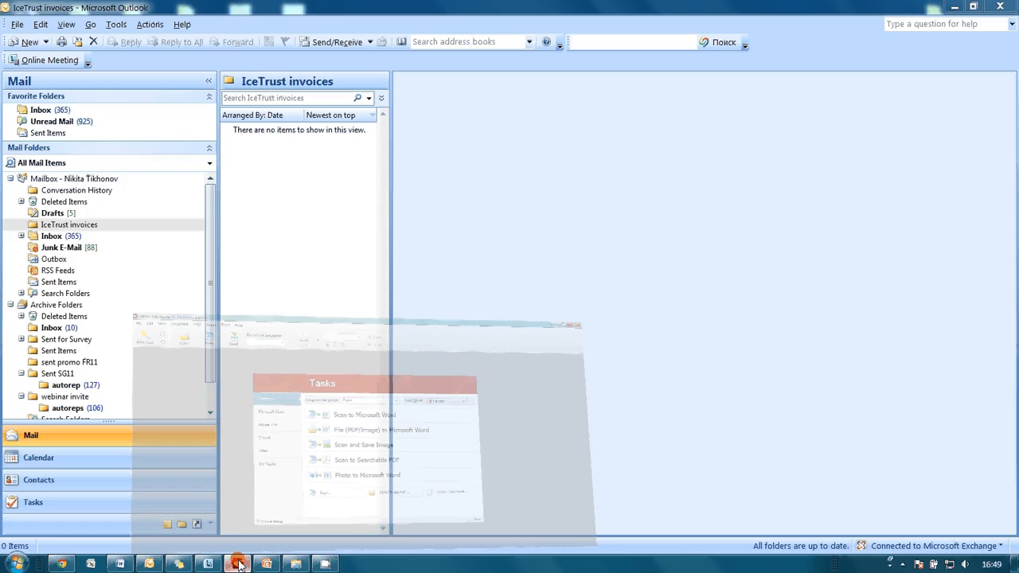
click(197, 24)
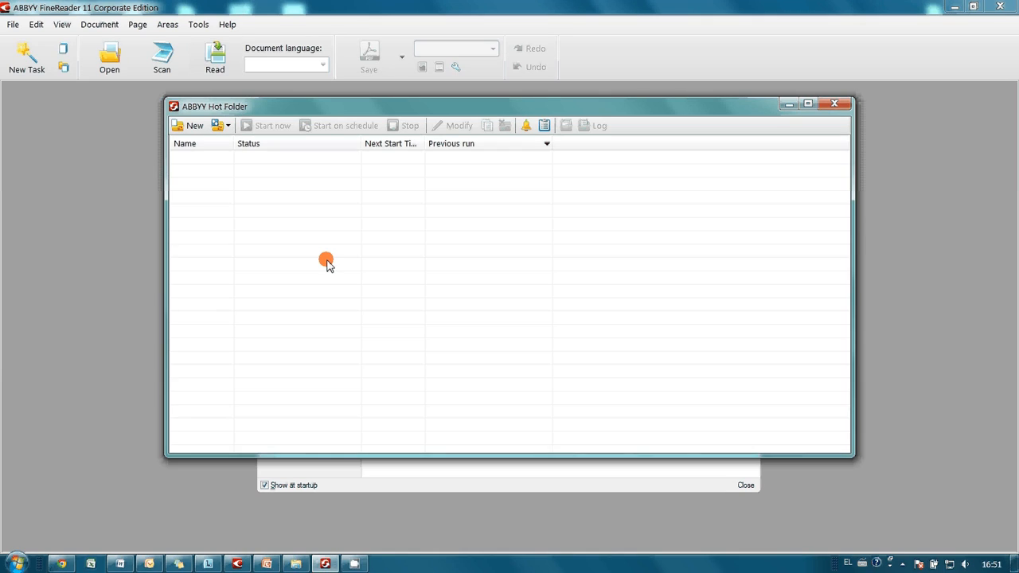
click(187, 124)
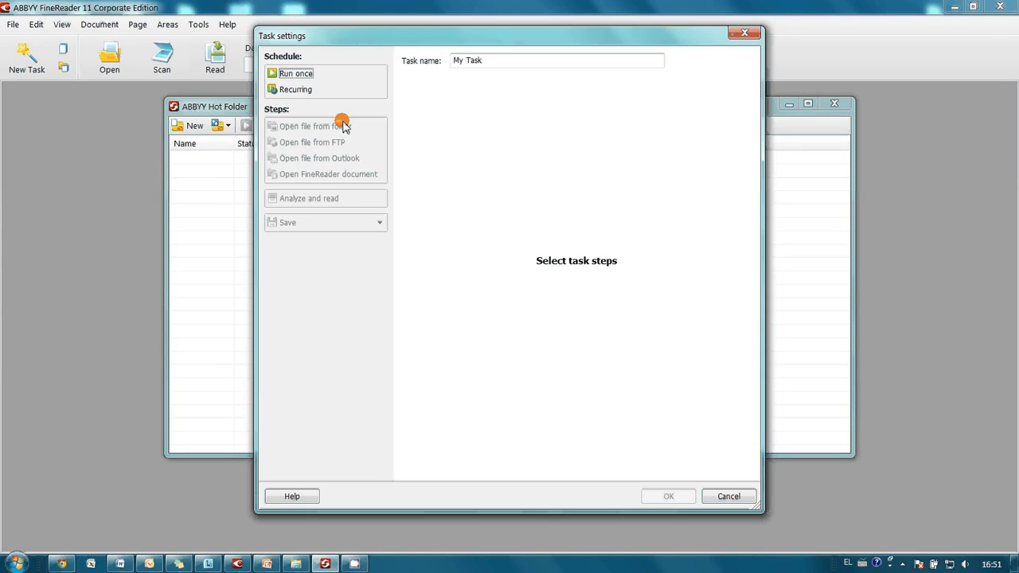
click(296, 89)
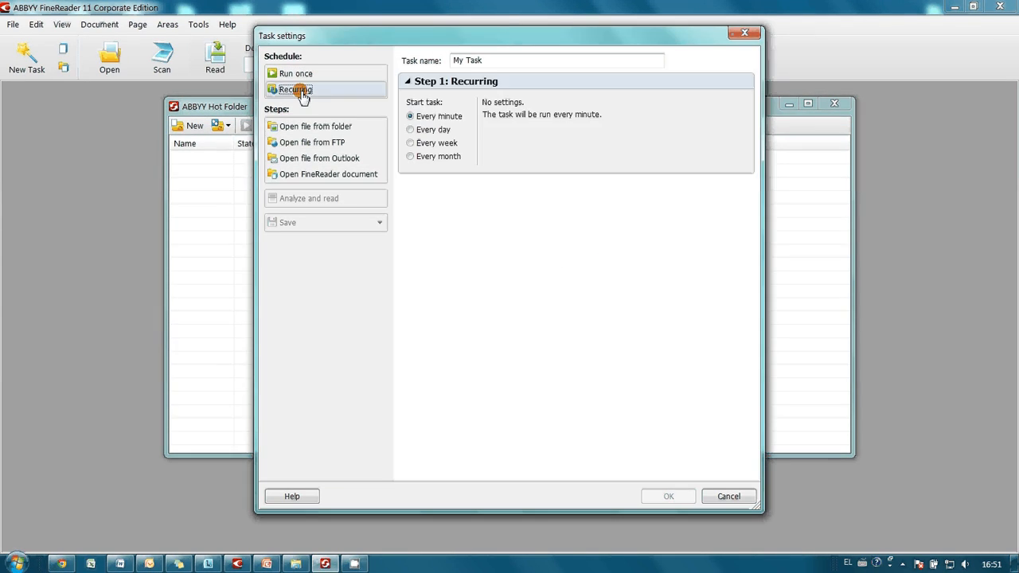
mouse_move(485, 61)
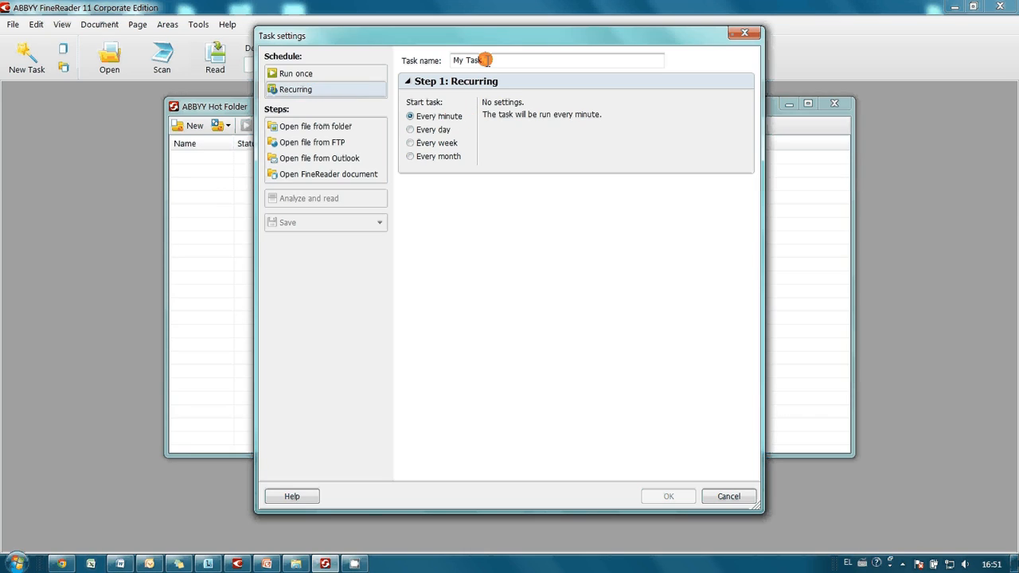
text(Invo)
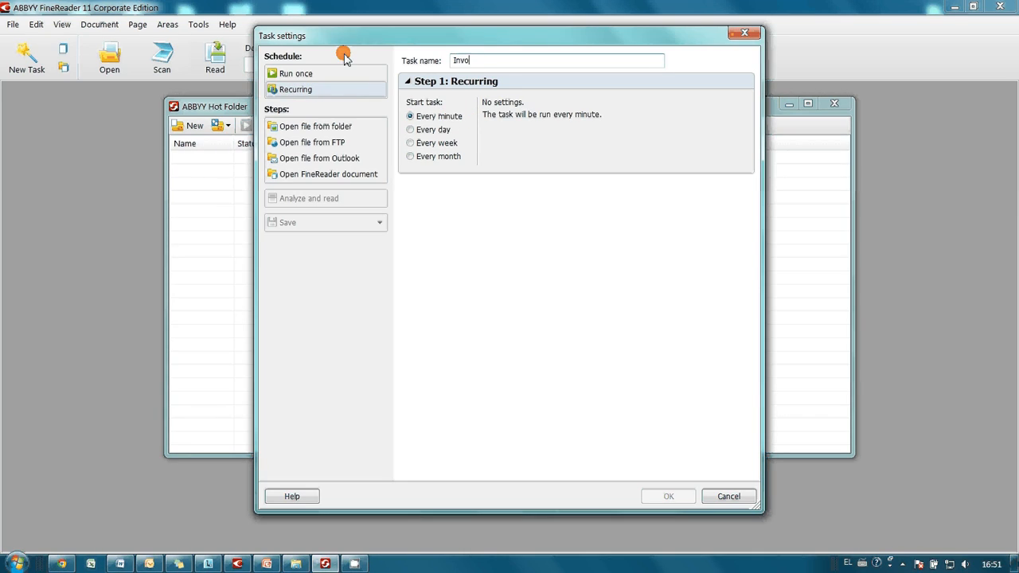
text(ices)
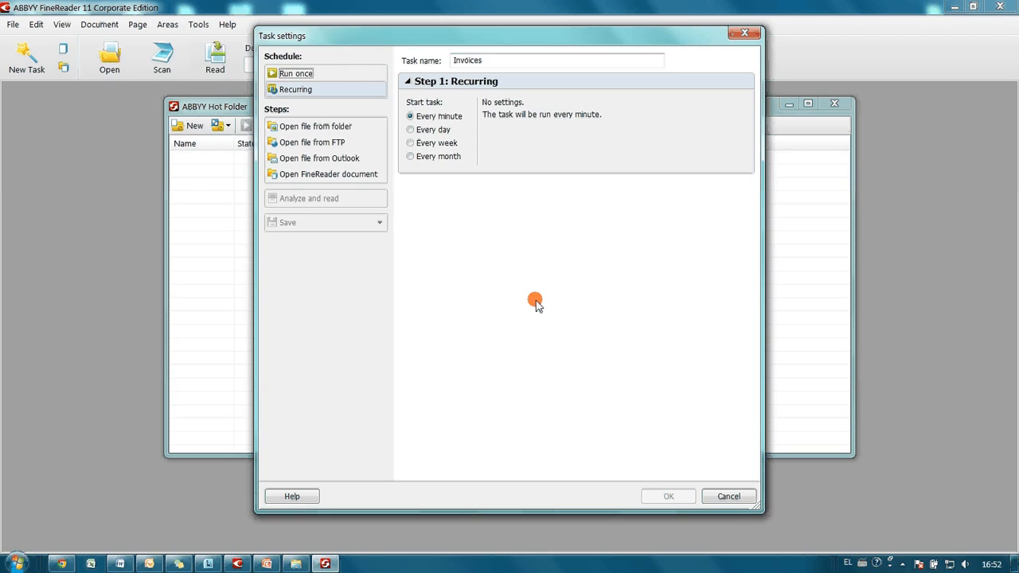
Add an Open-from-Outlook step watching the IceTrust invoices folder without processing subfolders
click(320, 158)
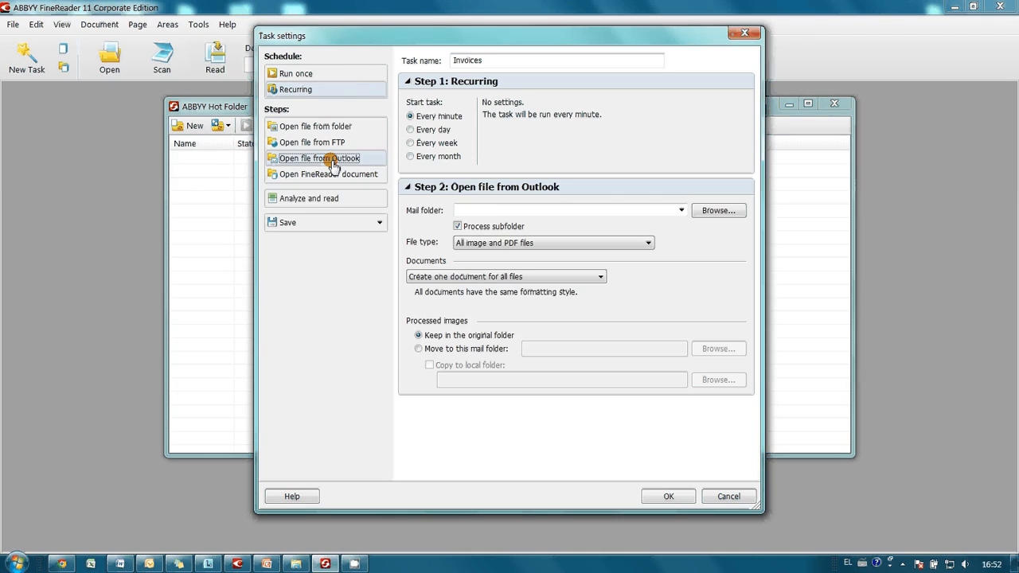
mouse_move(716, 210)
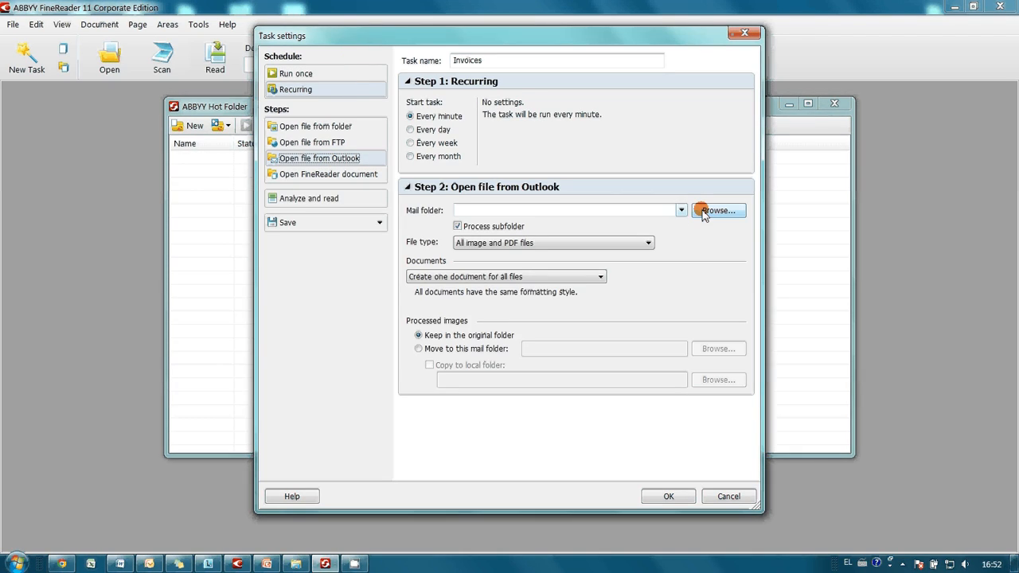
click(717, 210)
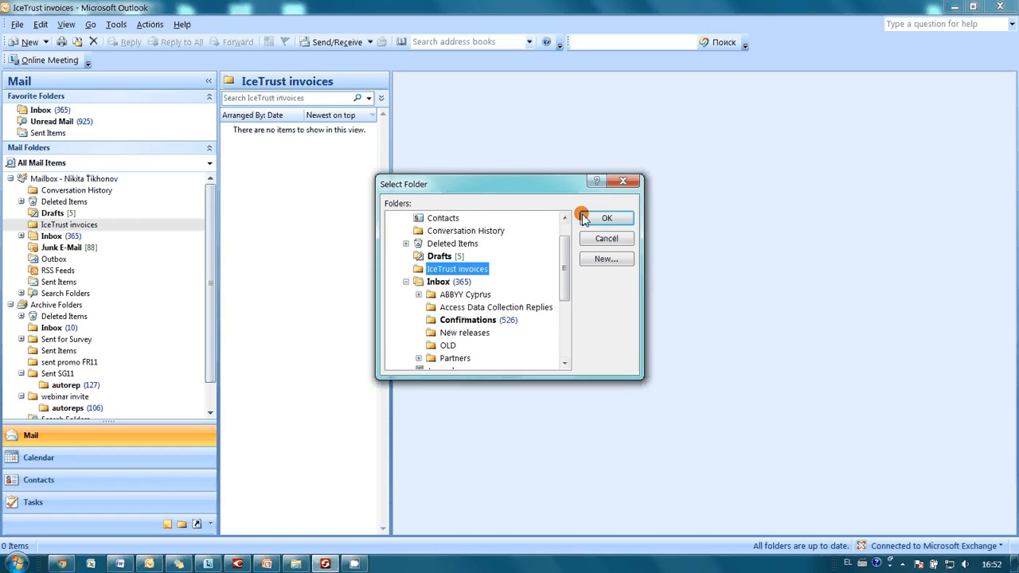
click(606, 218)
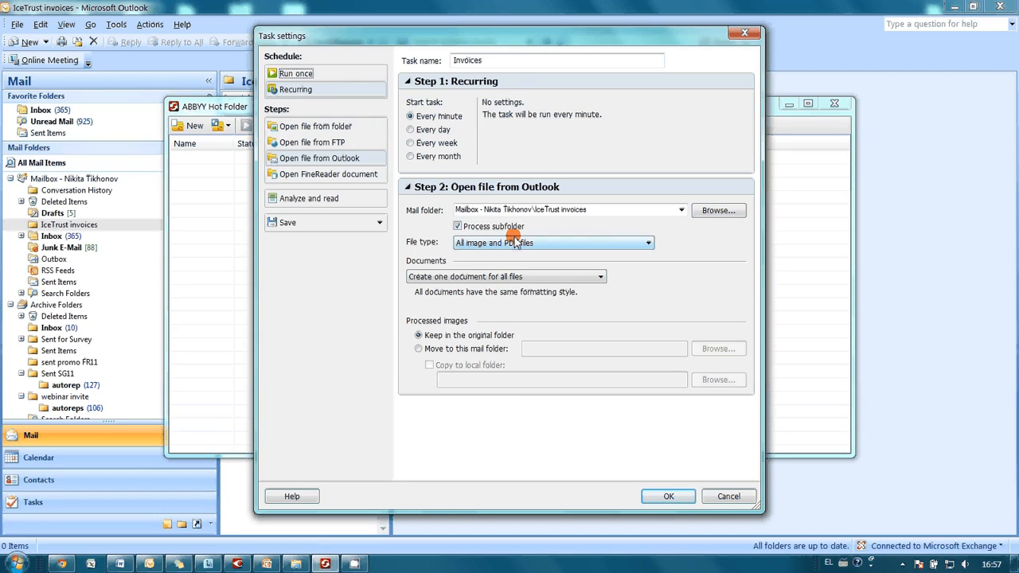
click(457, 226)
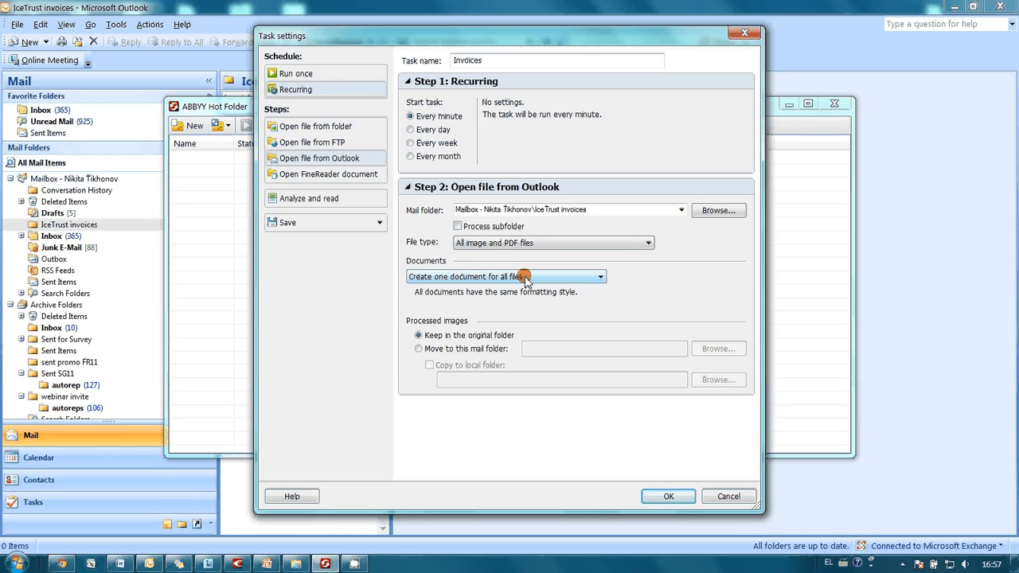
Create a separate document per file with its own formatting, then add the Analyze and read step
click(598, 277)
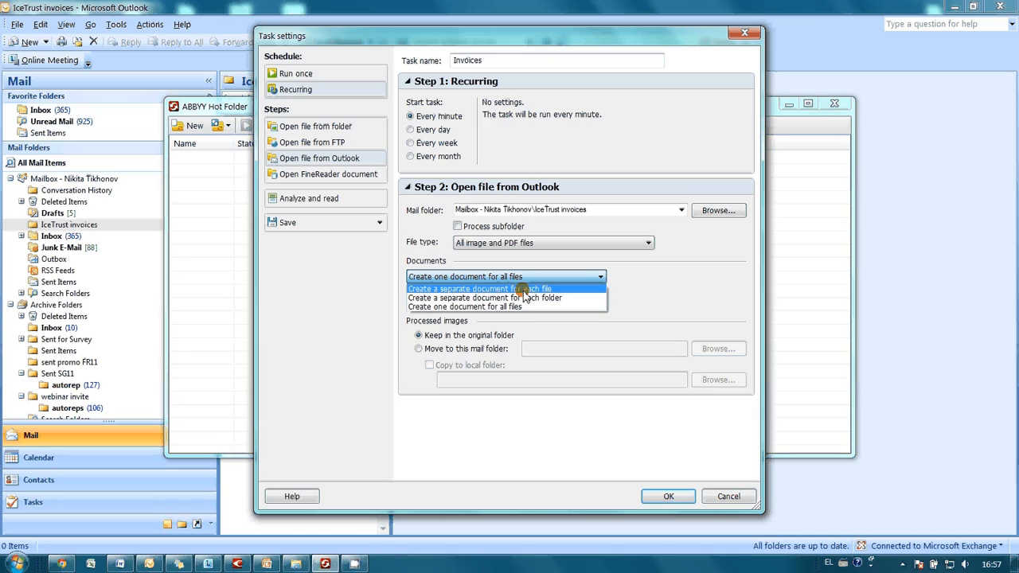
click(481, 288)
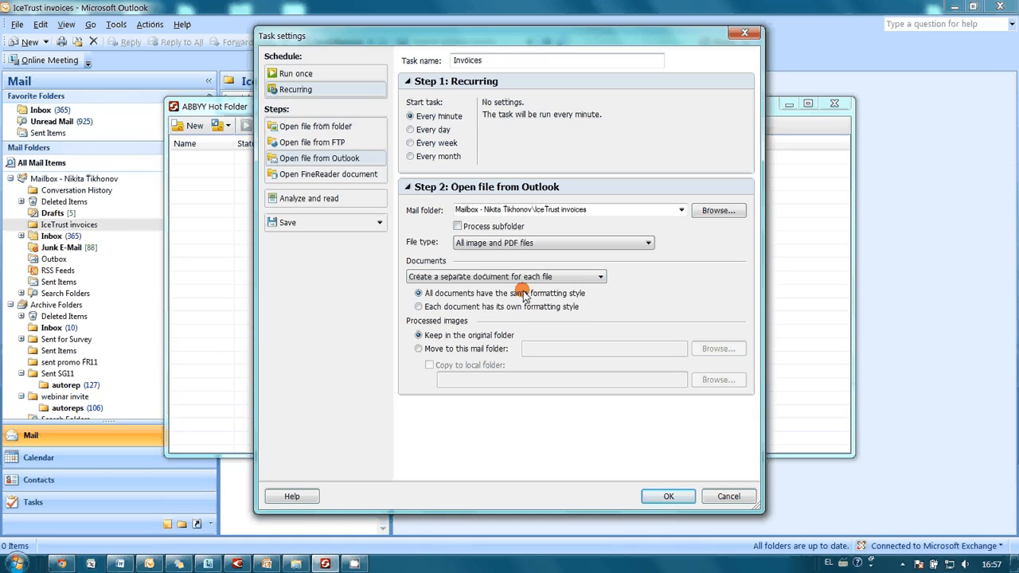
mouse_move(513, 310)
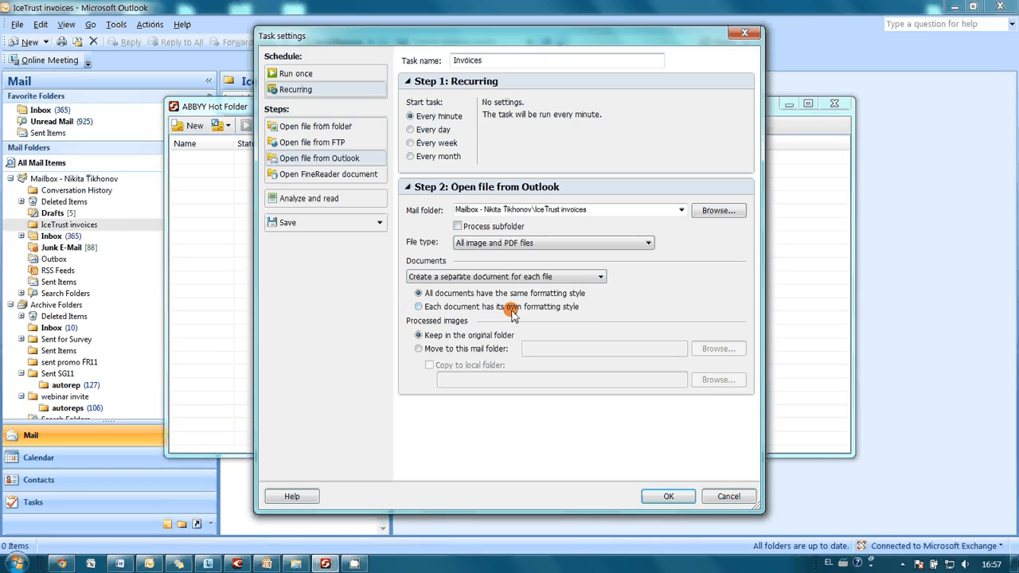
click(417, 306)
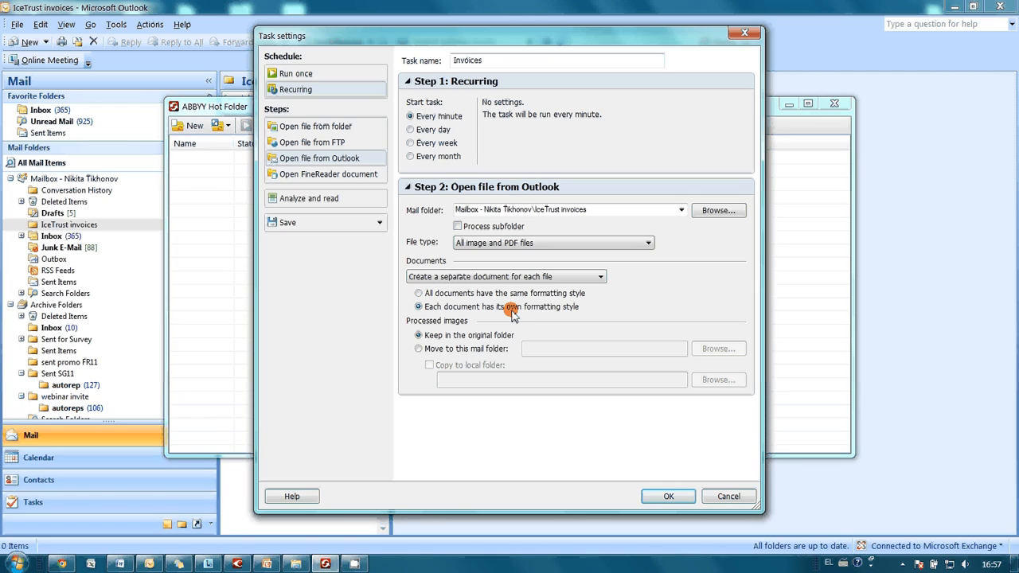
click(295, 73)
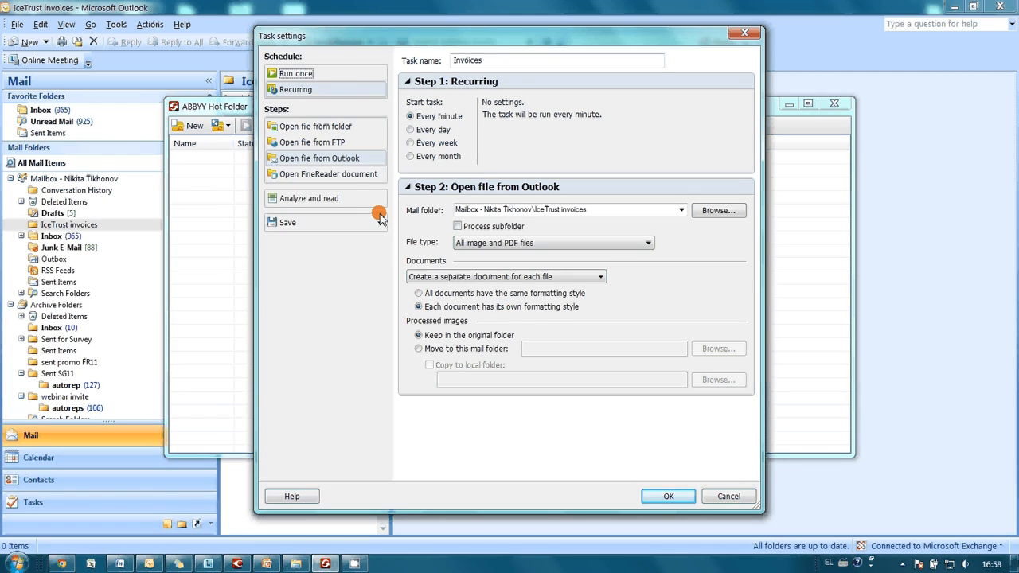
click(308, 198)
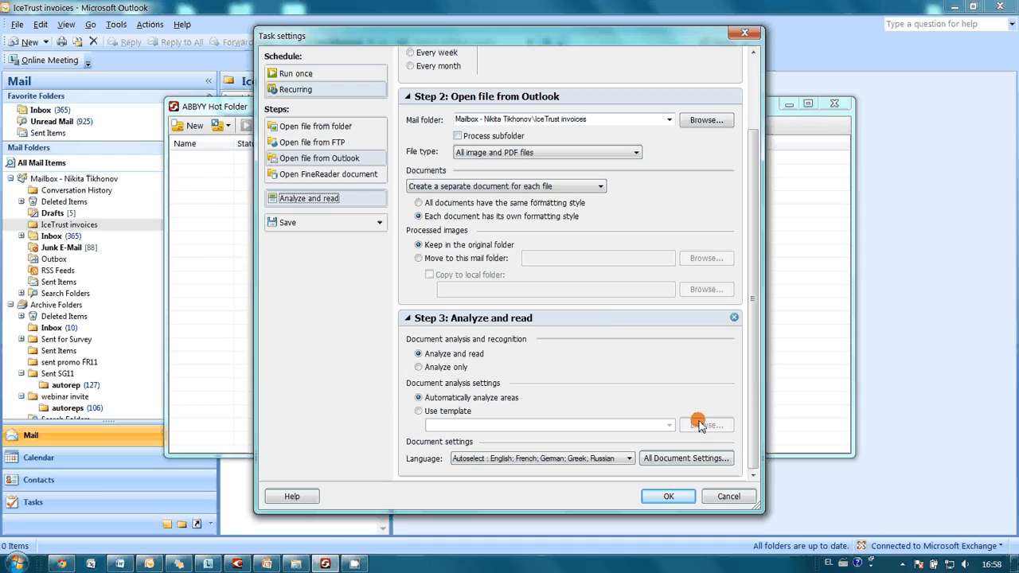
click(627, 458)
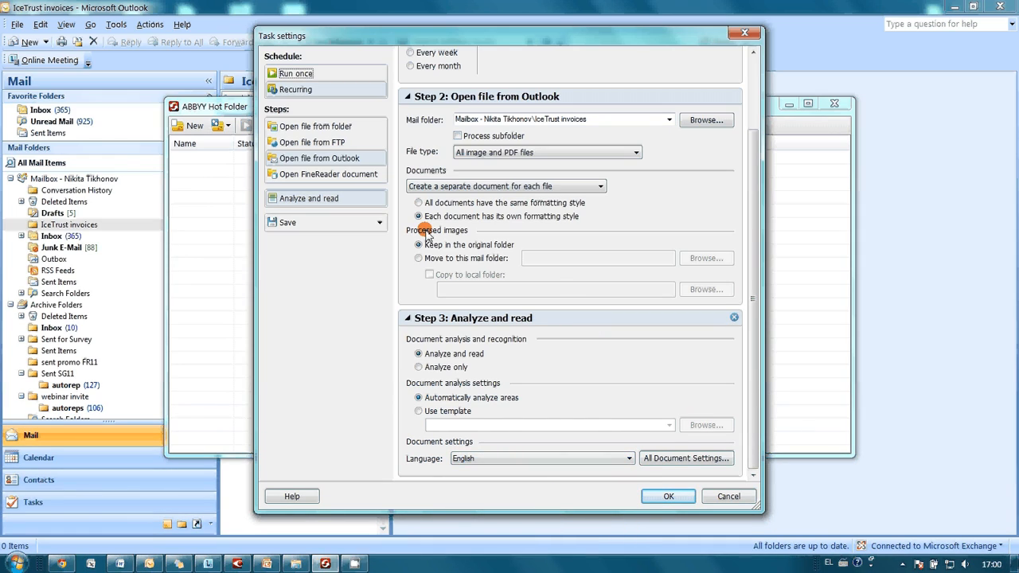
Point the save-as-PDF step to Desktop > Invoices > IceTrust Invoices and confirm the task
scroll(down, 3)
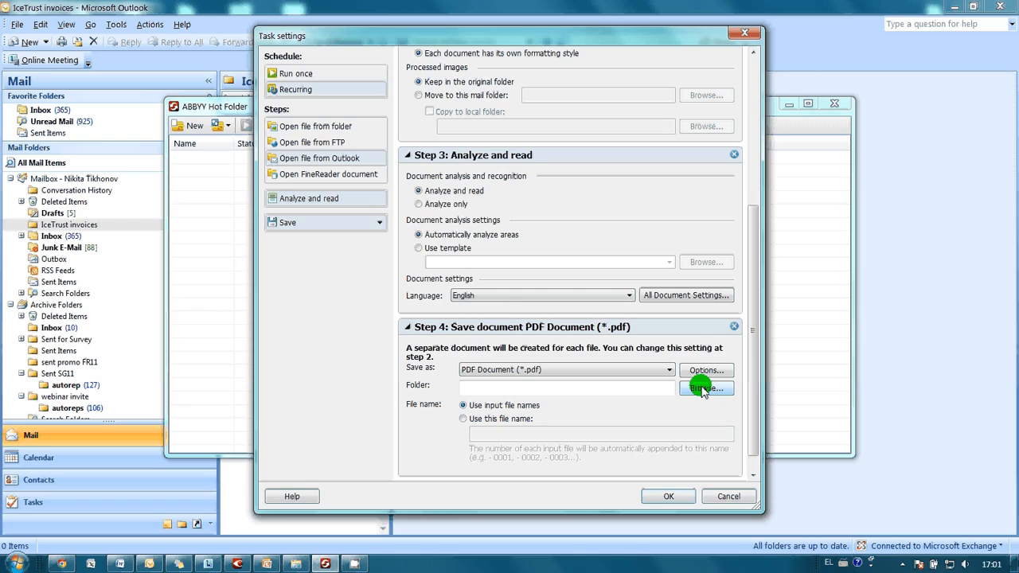
click(705, 388)
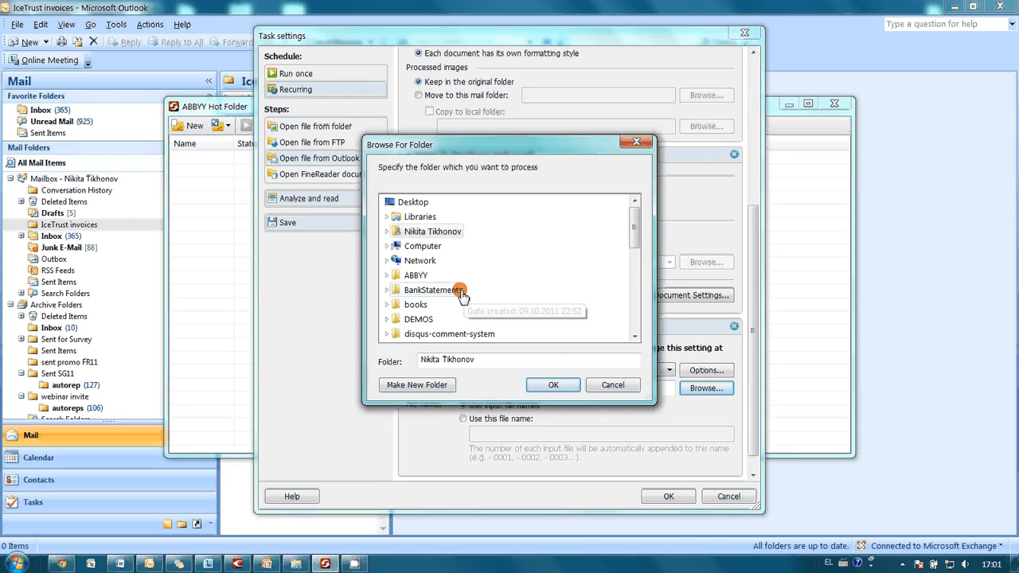
scroll(down, 3)
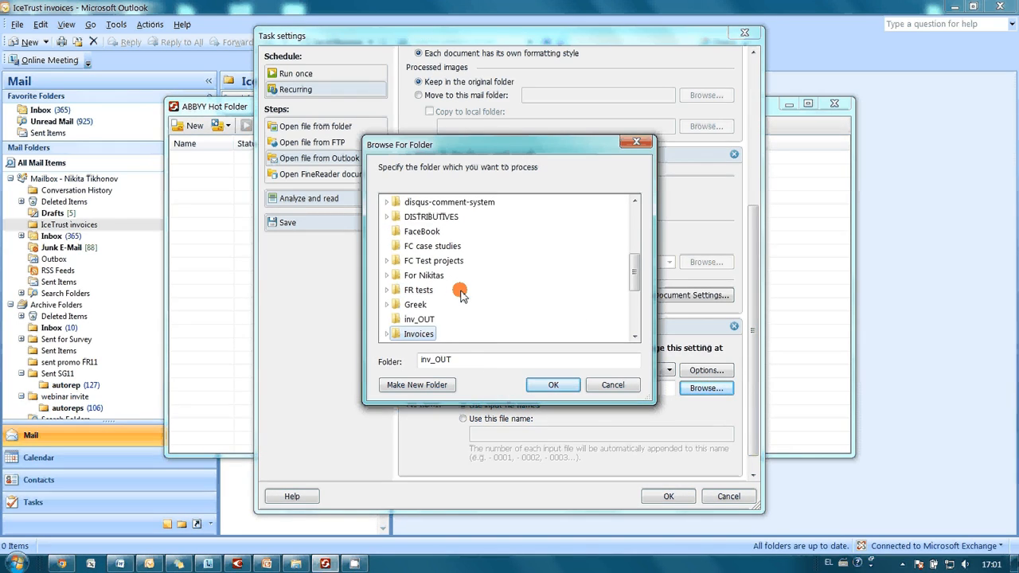
click(417, 333)
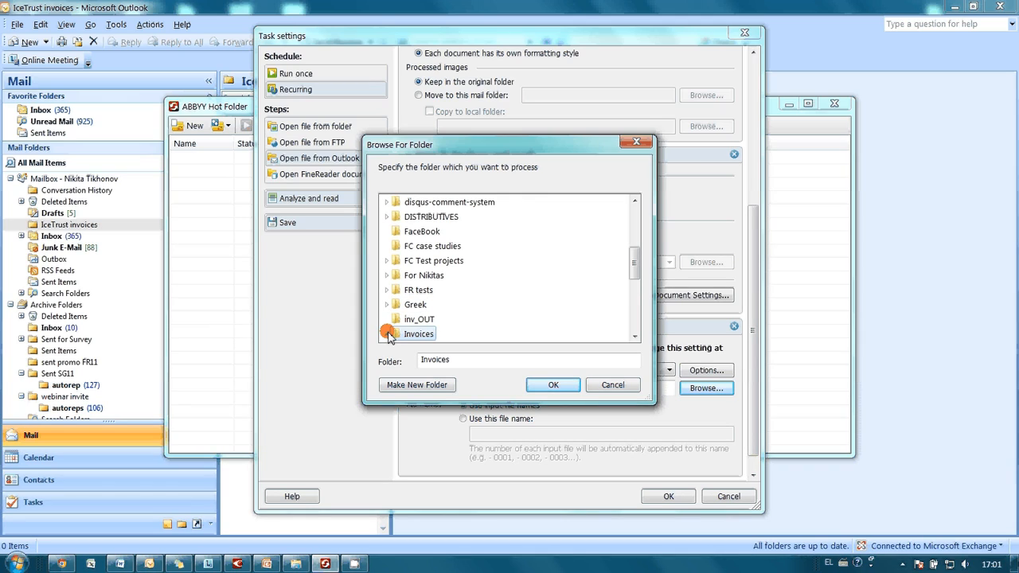
click(387, 334)
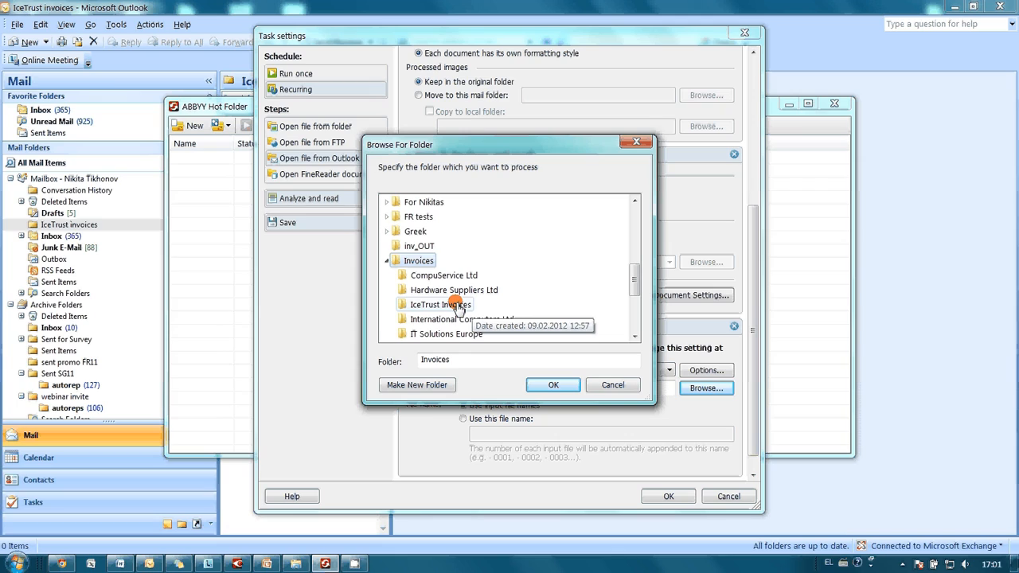
click(441, 304)
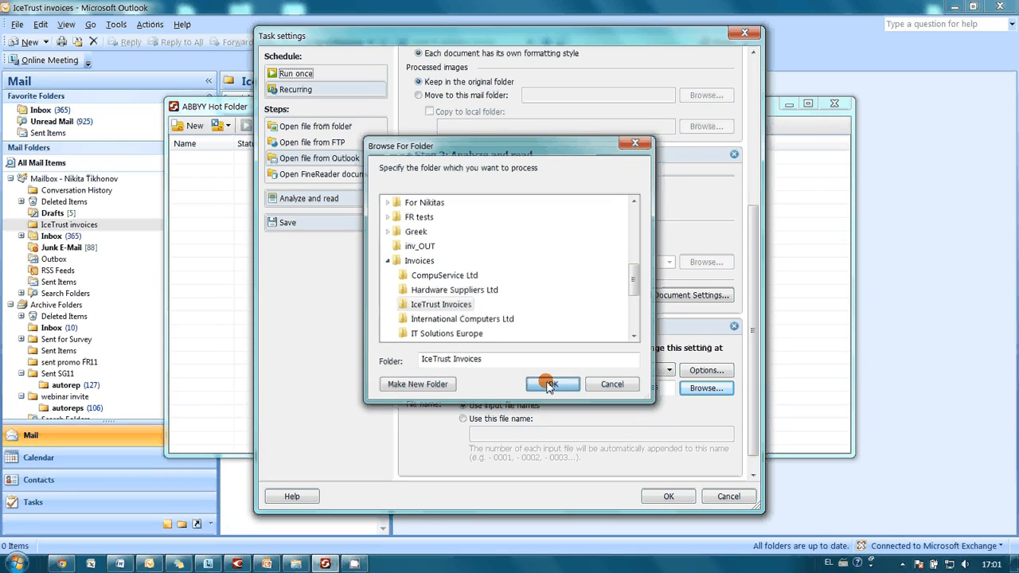
click(552, 384)
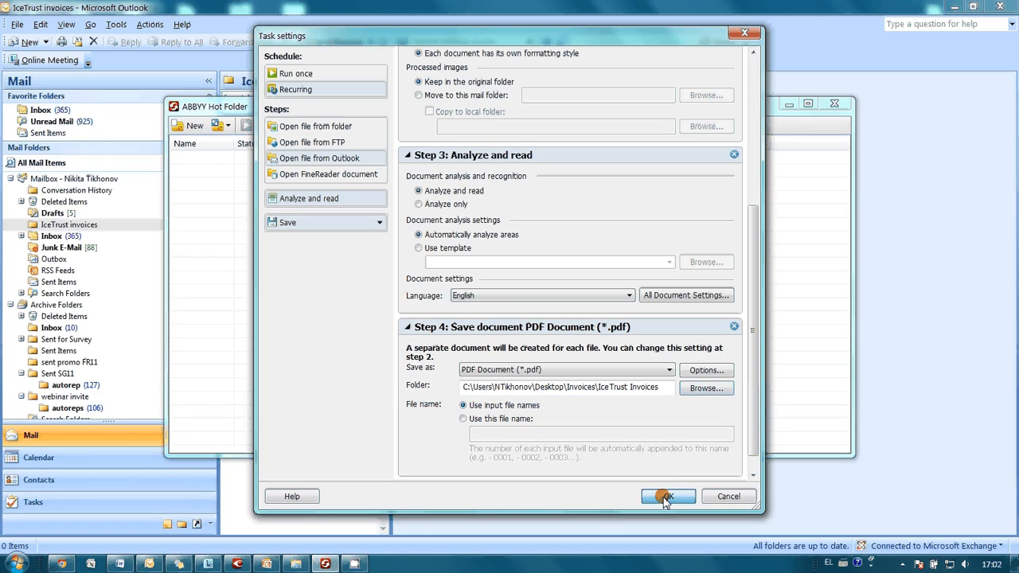
click(667, 497)
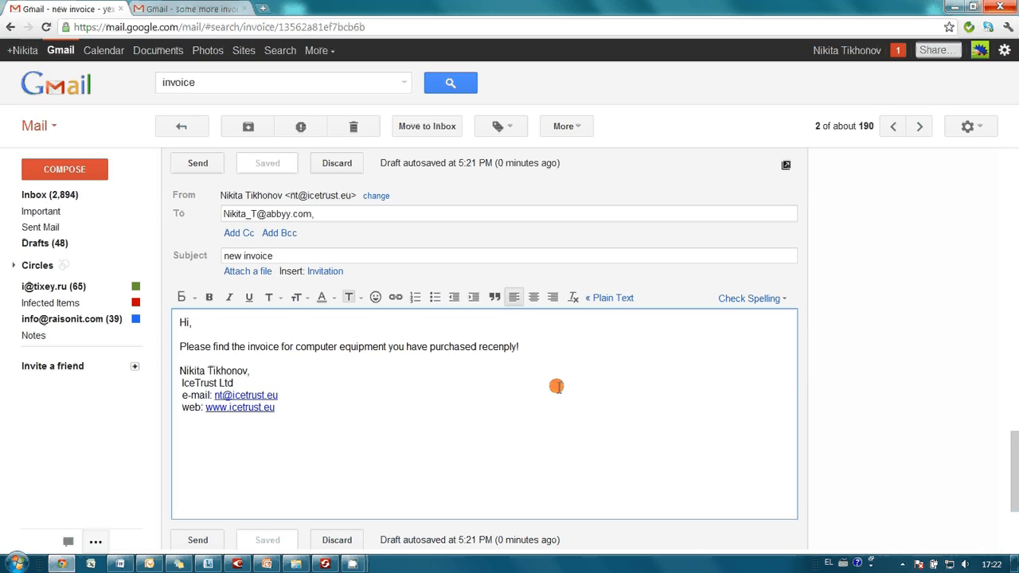
mouse_move(270, 298)
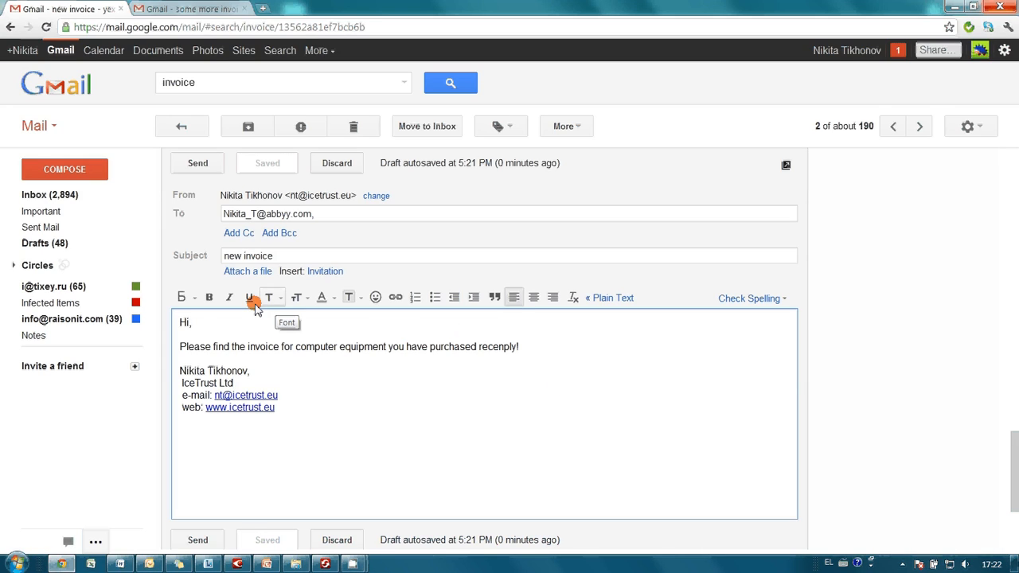
Attach invoice IT_002.jpg to the new invoice email and send it
click(249, 271)
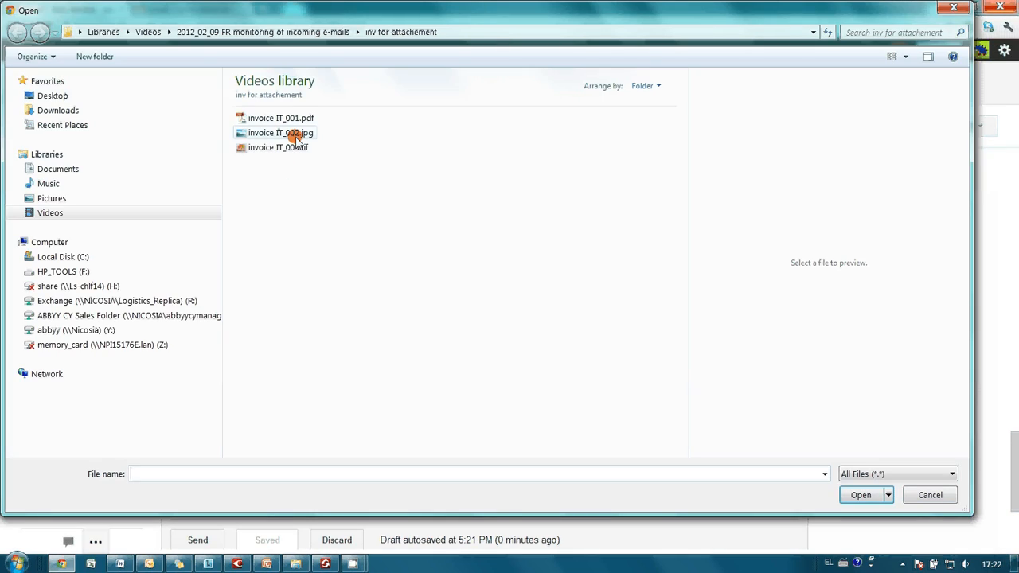
click(281, 132)
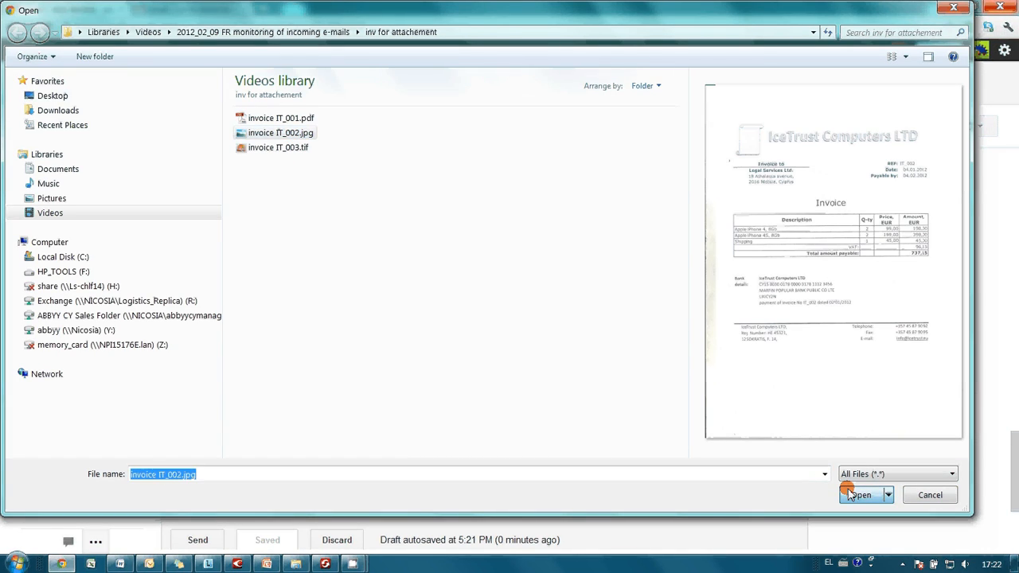
click(860, 493)
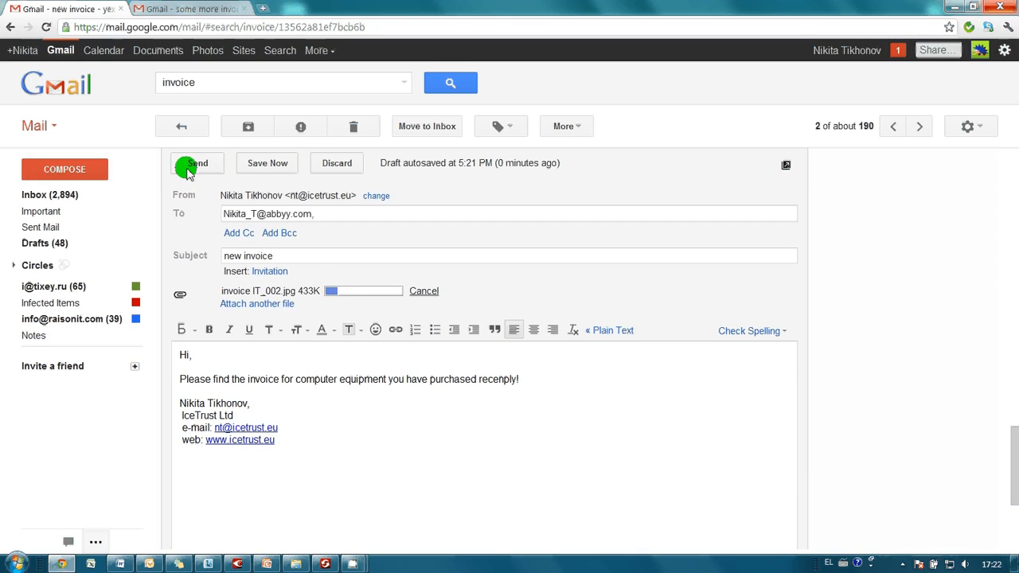
click(197, 162)
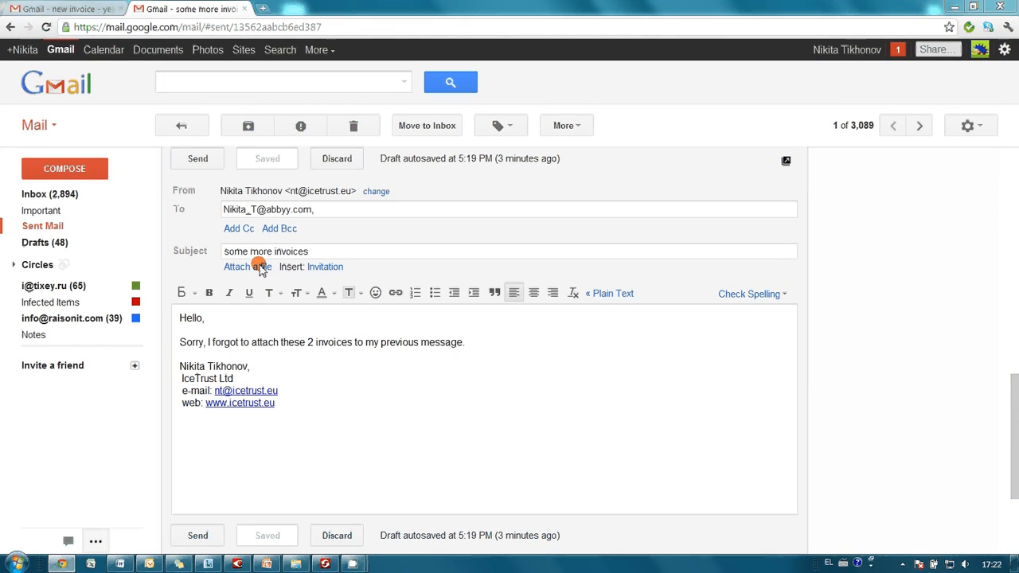
Attach invoices IT_003.tif and IT_001.pdf together to the some more invoices email and send it
click(235, 268)
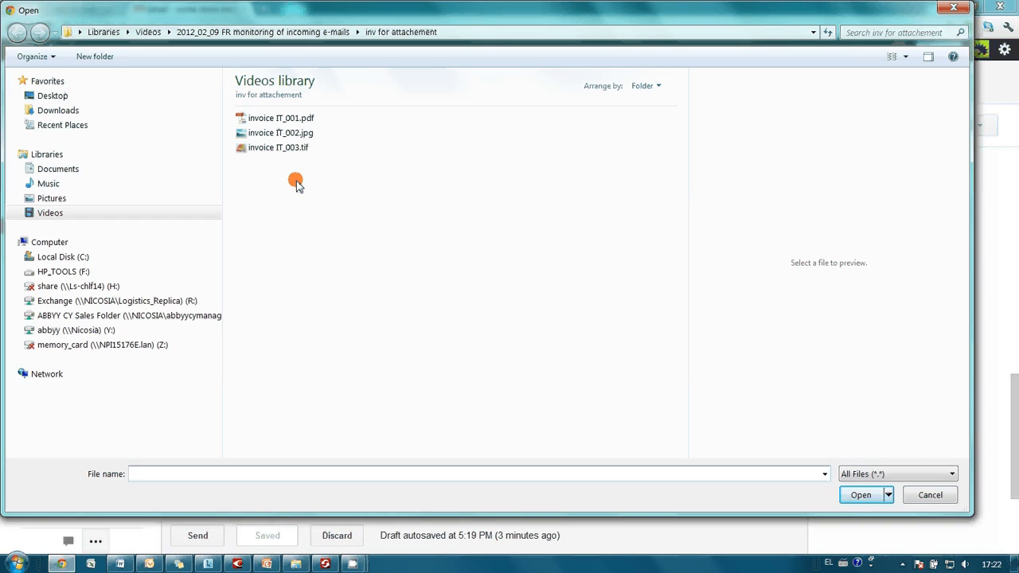
click(277, 146)
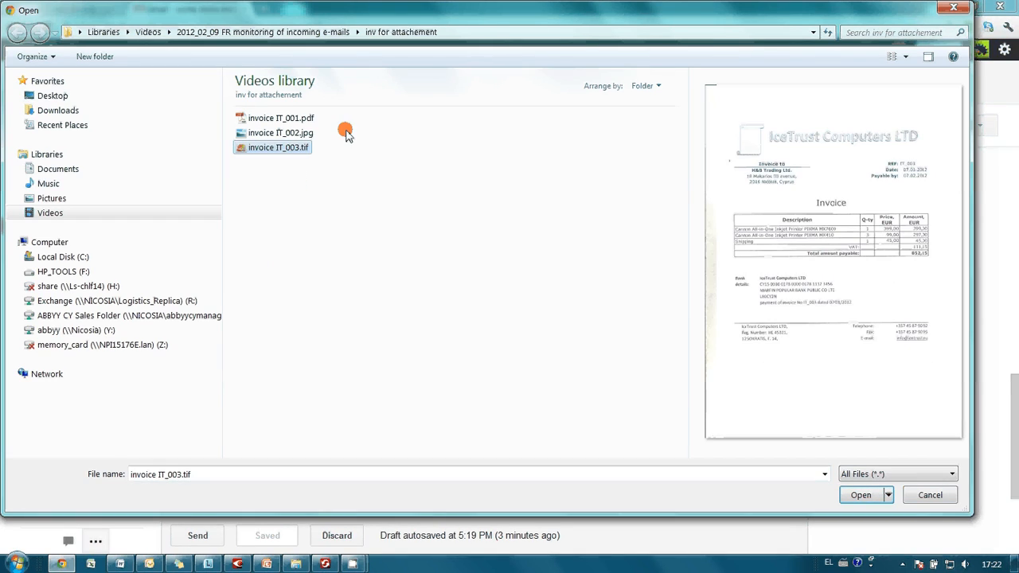
click(280, 118)
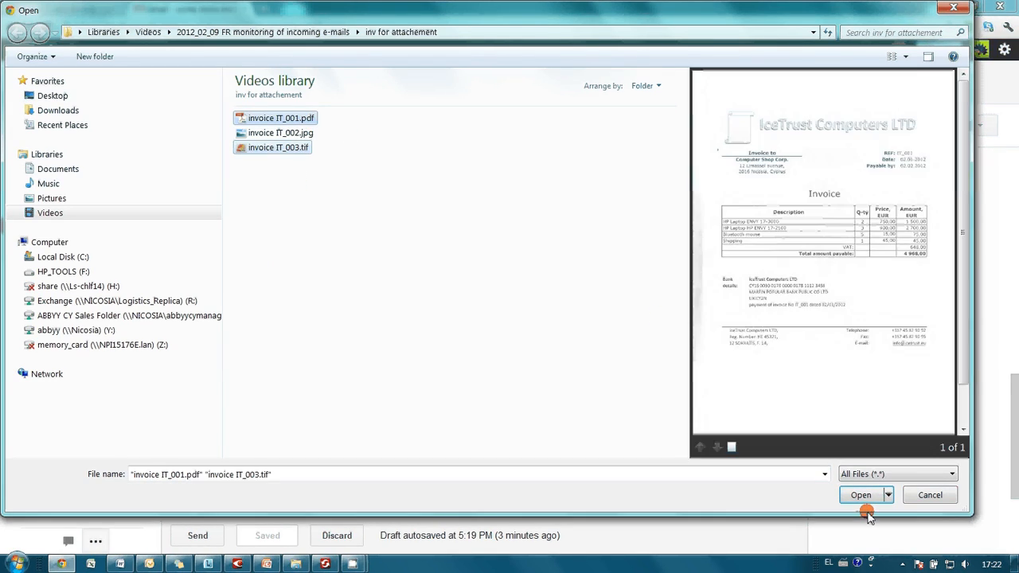
click(859, 494)
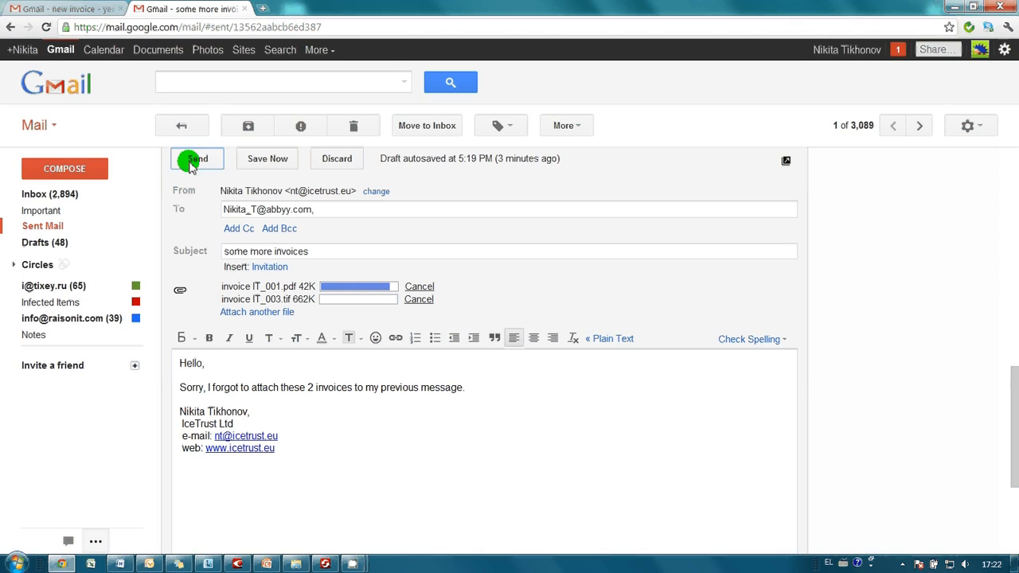
click(198, 159)
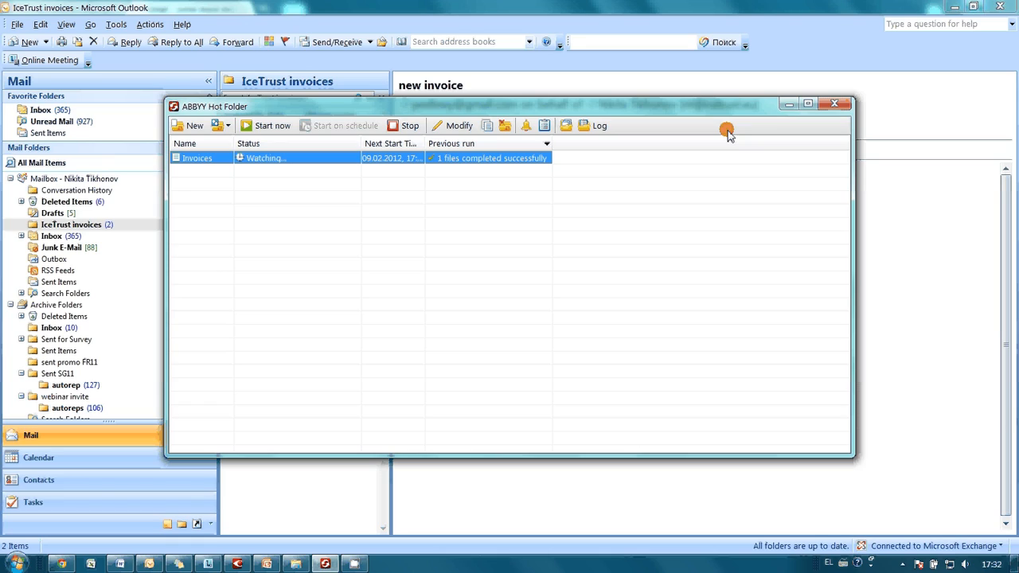
mouse_move(479, 448)
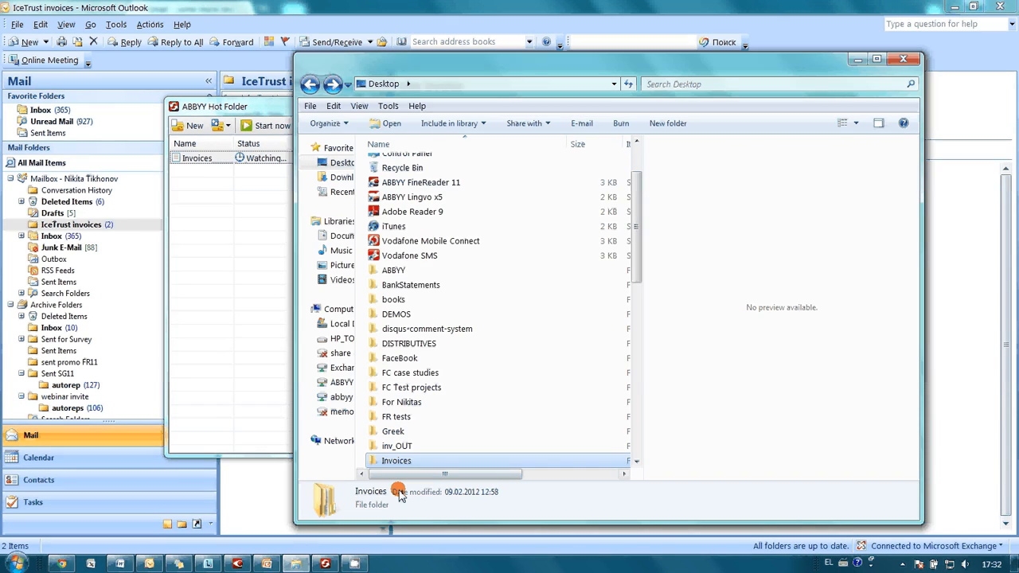
Browse from the Desktop into Invoices > IceTrust Invoices to see the three invoice PDFs and logs
double_click(396, 460)
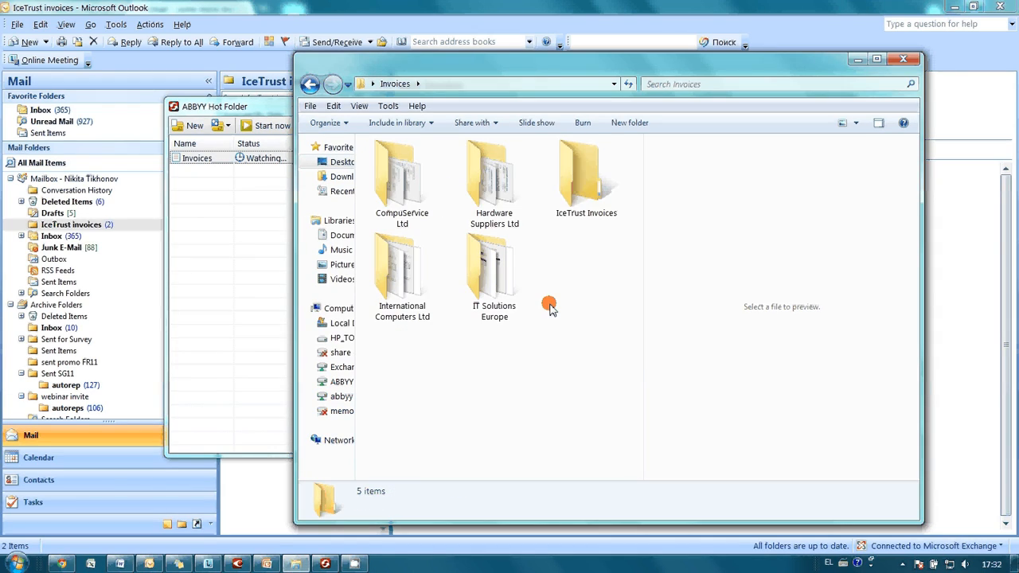
double_click(586, 175)
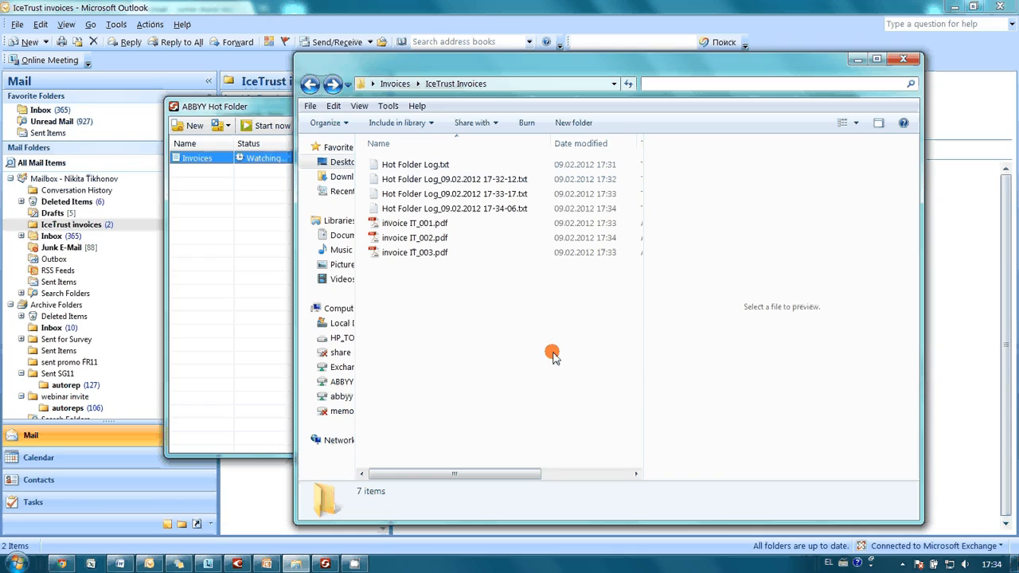
mouse_move(736, 181)
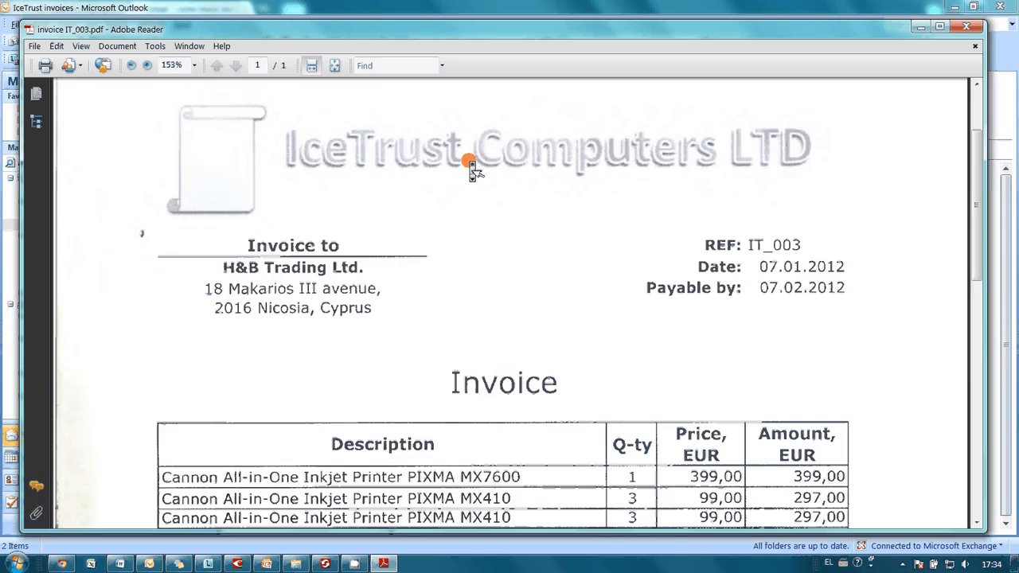
Scroll invoice IT_003.pdf down to the H&B Trading total of 852,15 EUR
scroll(down, 3)
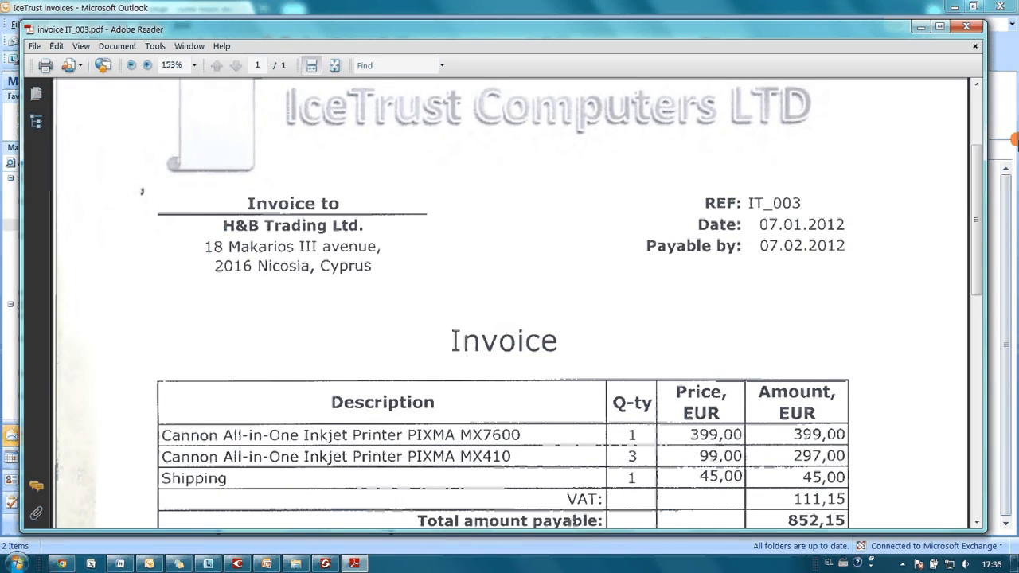